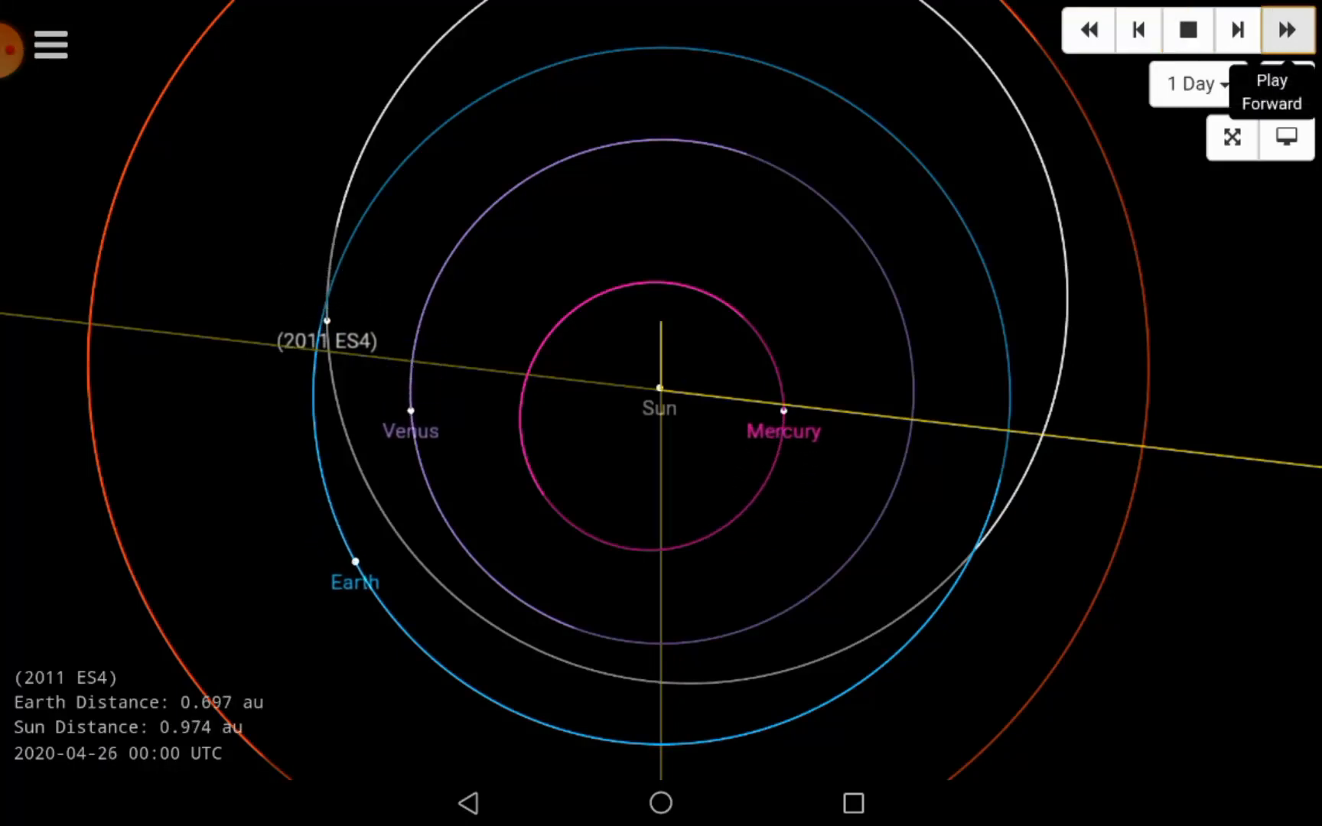
# Animate 2011 ES4 in 1-day steps from April 26 past its September 2020 Earth pass
pyautogui.click(1285, 30)
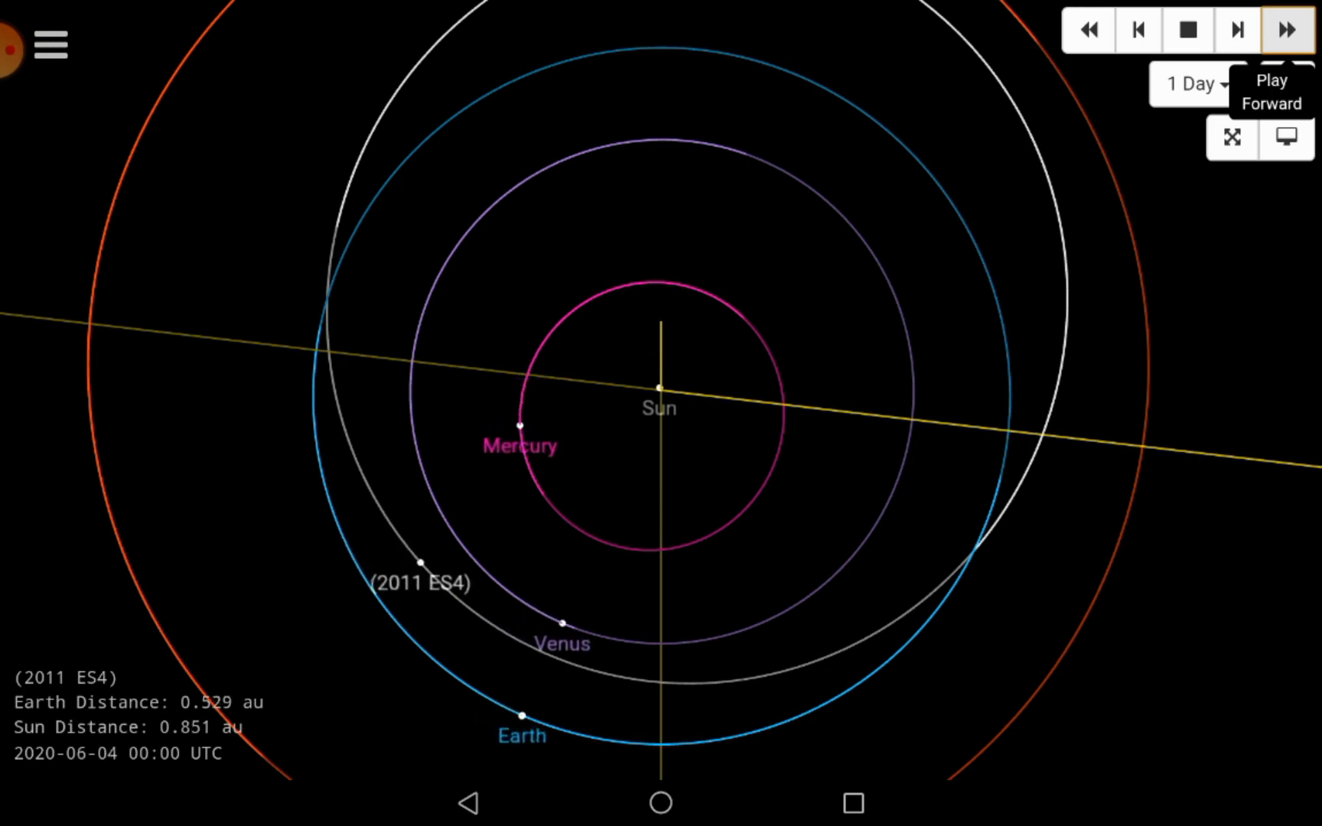
pyautogui.click(1285, 28)
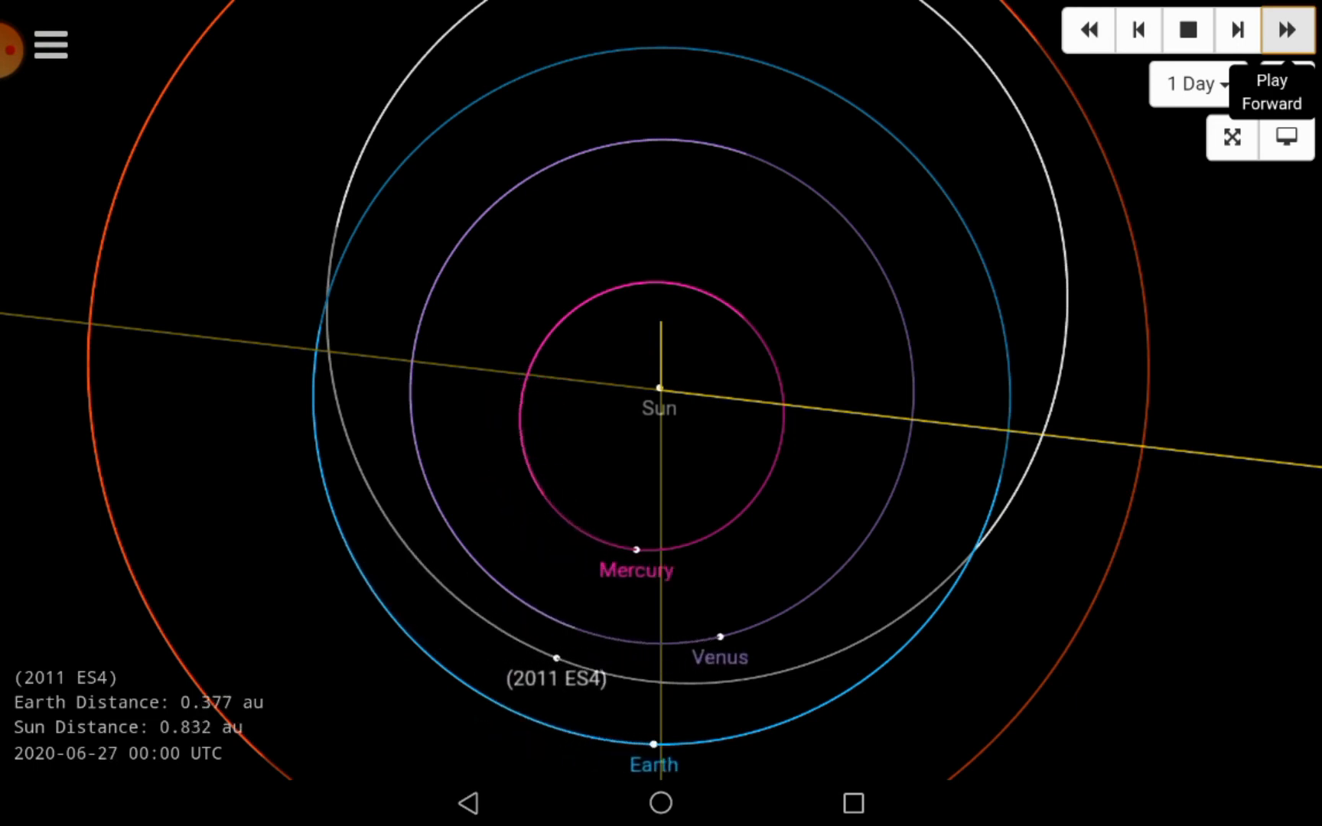
pyautogui.click(1283, 28)
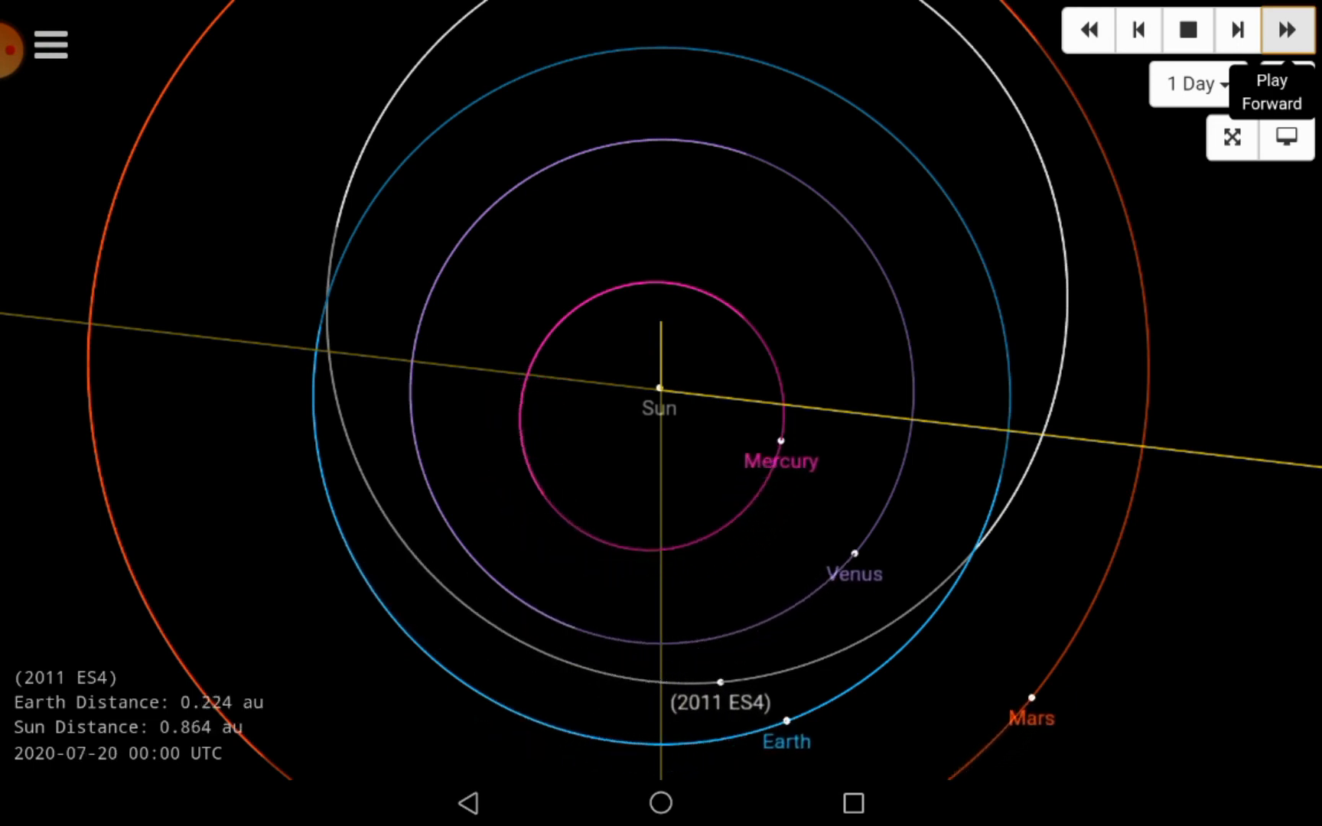
pyautogui.click(1286, 30)
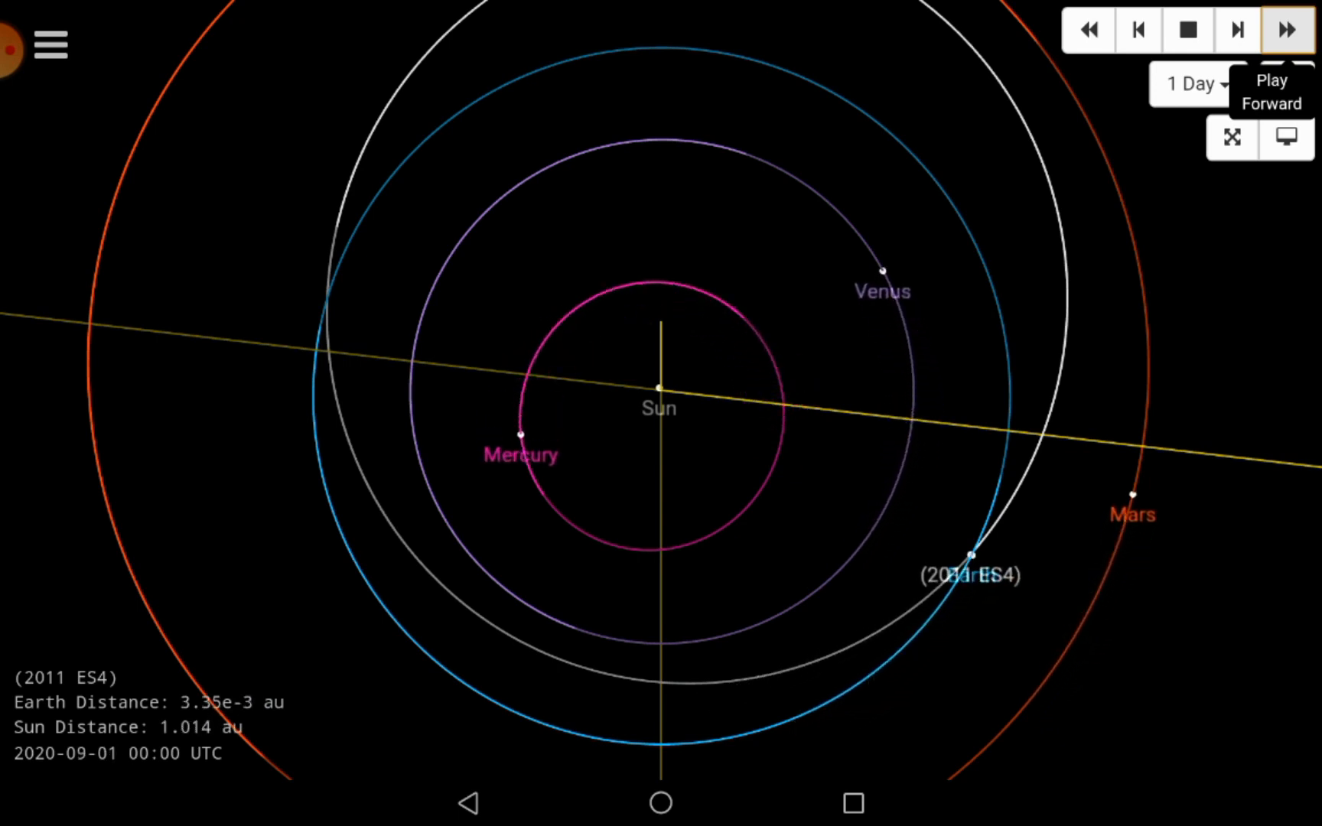
pyautogui.click(1283, 31)
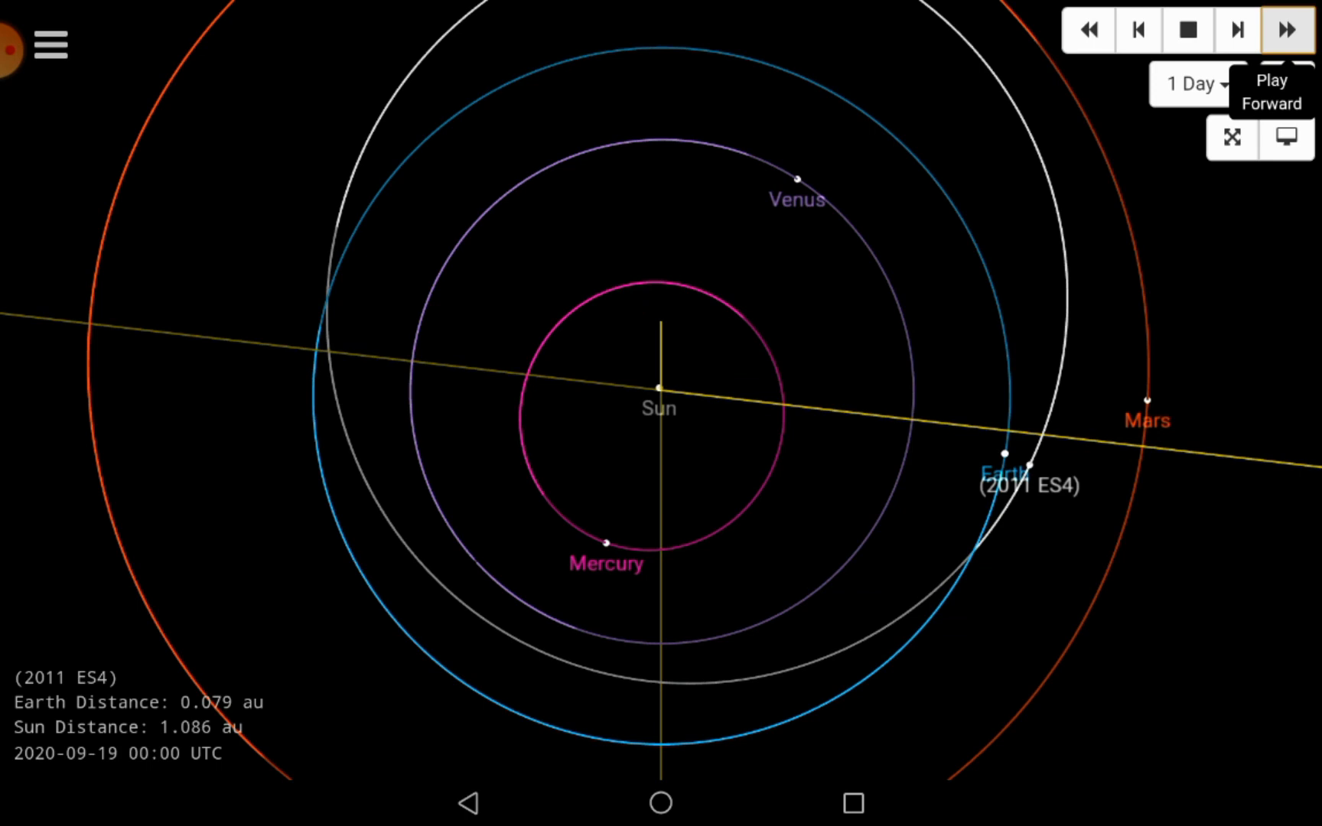
pyautogui.click(1282, 29)
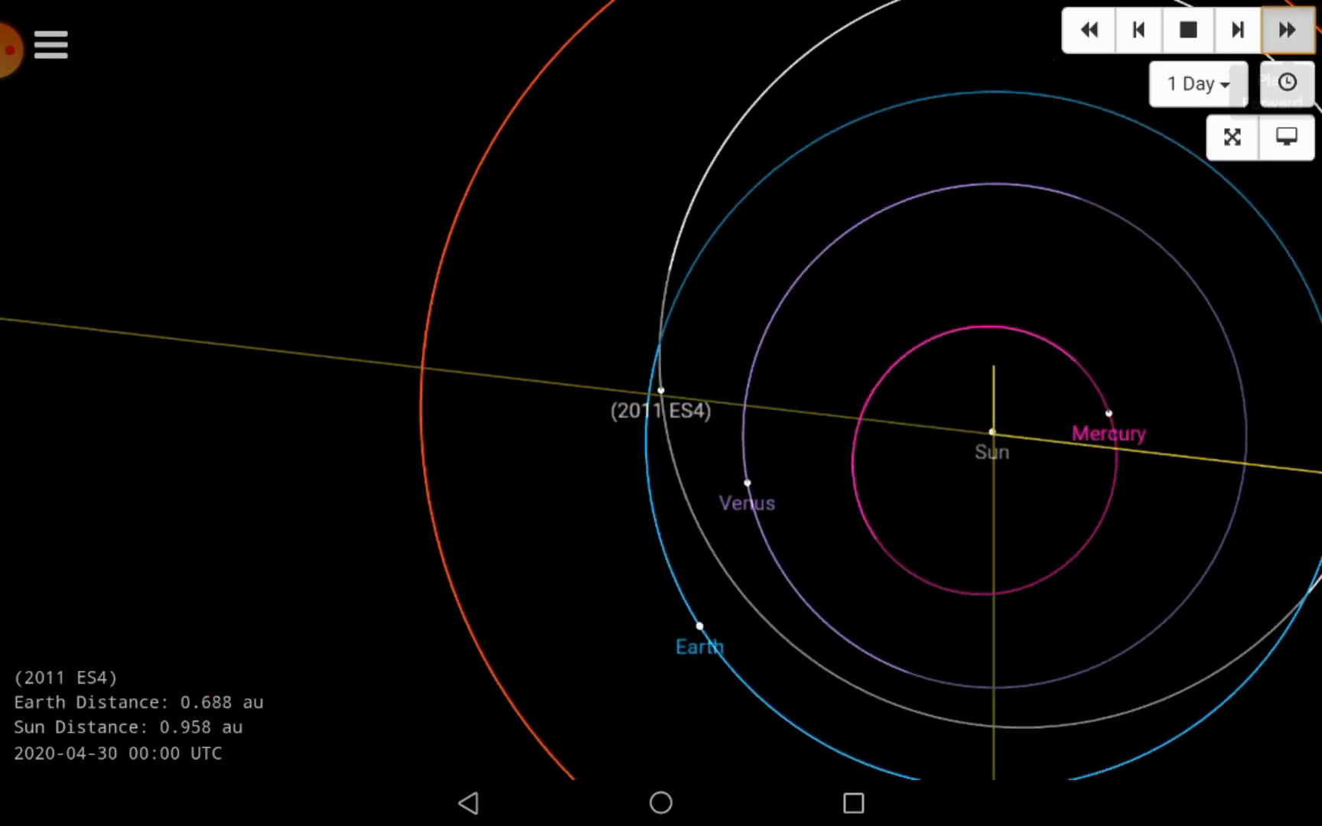
# Replay 2011 ES4 in 1-day steps from late April into October, settling on August 30
pyautogui.click(1284, 29)
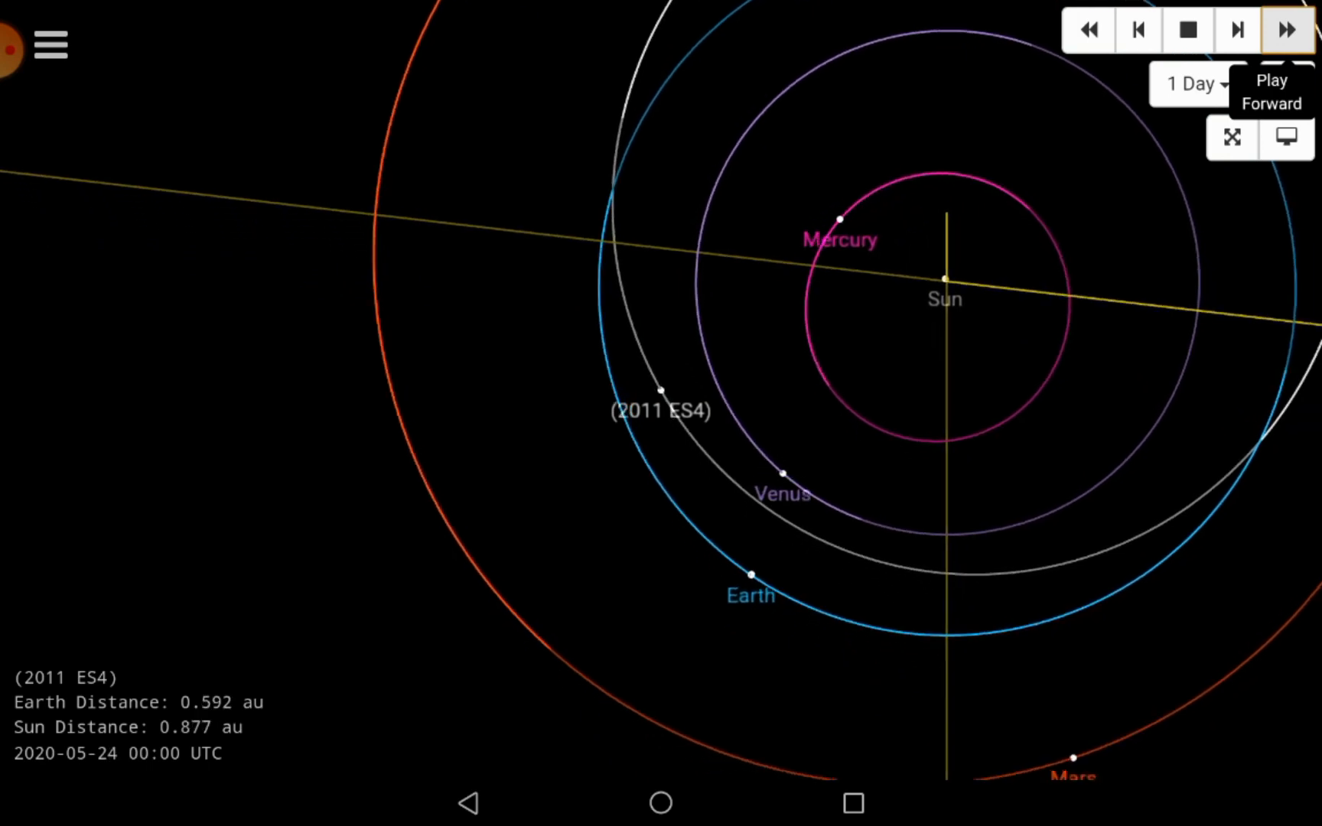
pyautogui.click(1284, 28)
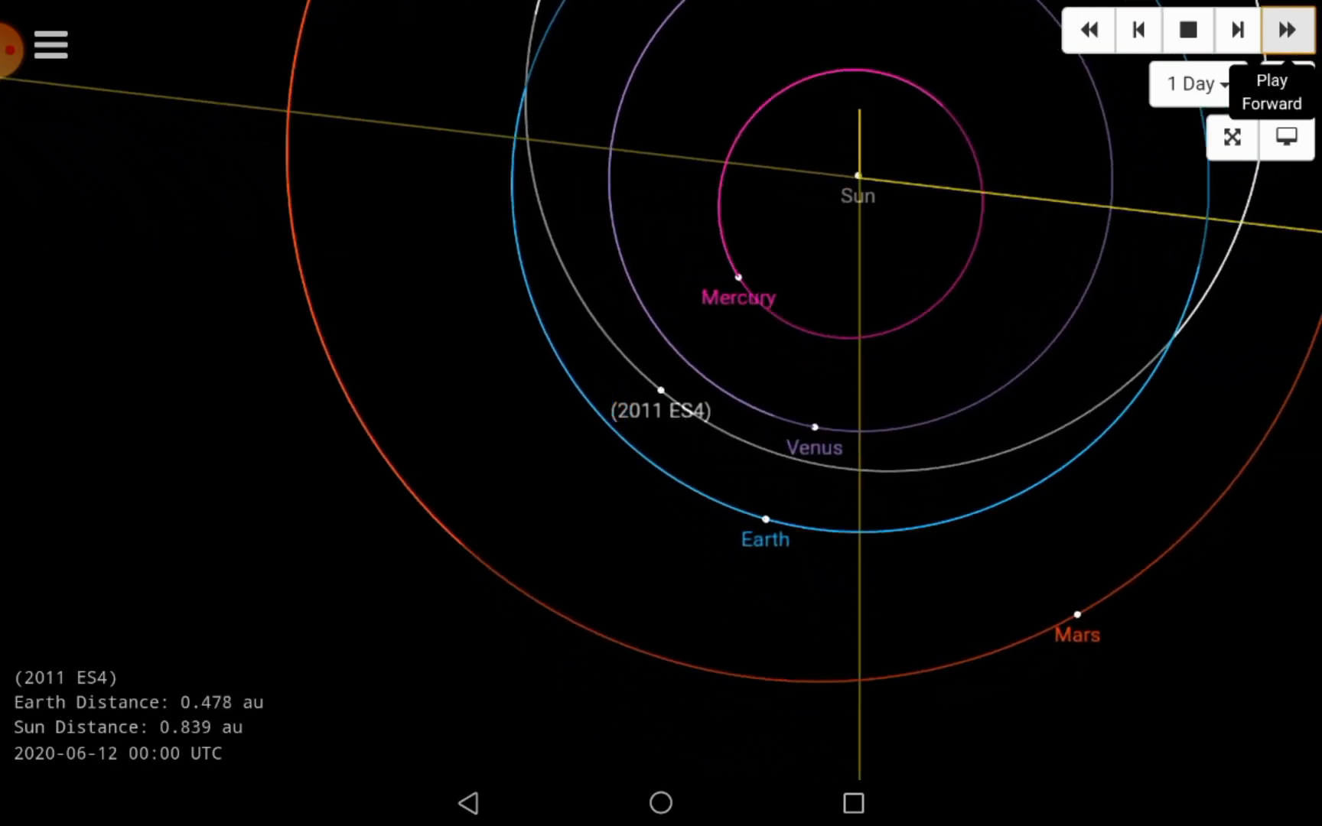
pyautogui.click(1284, 31)
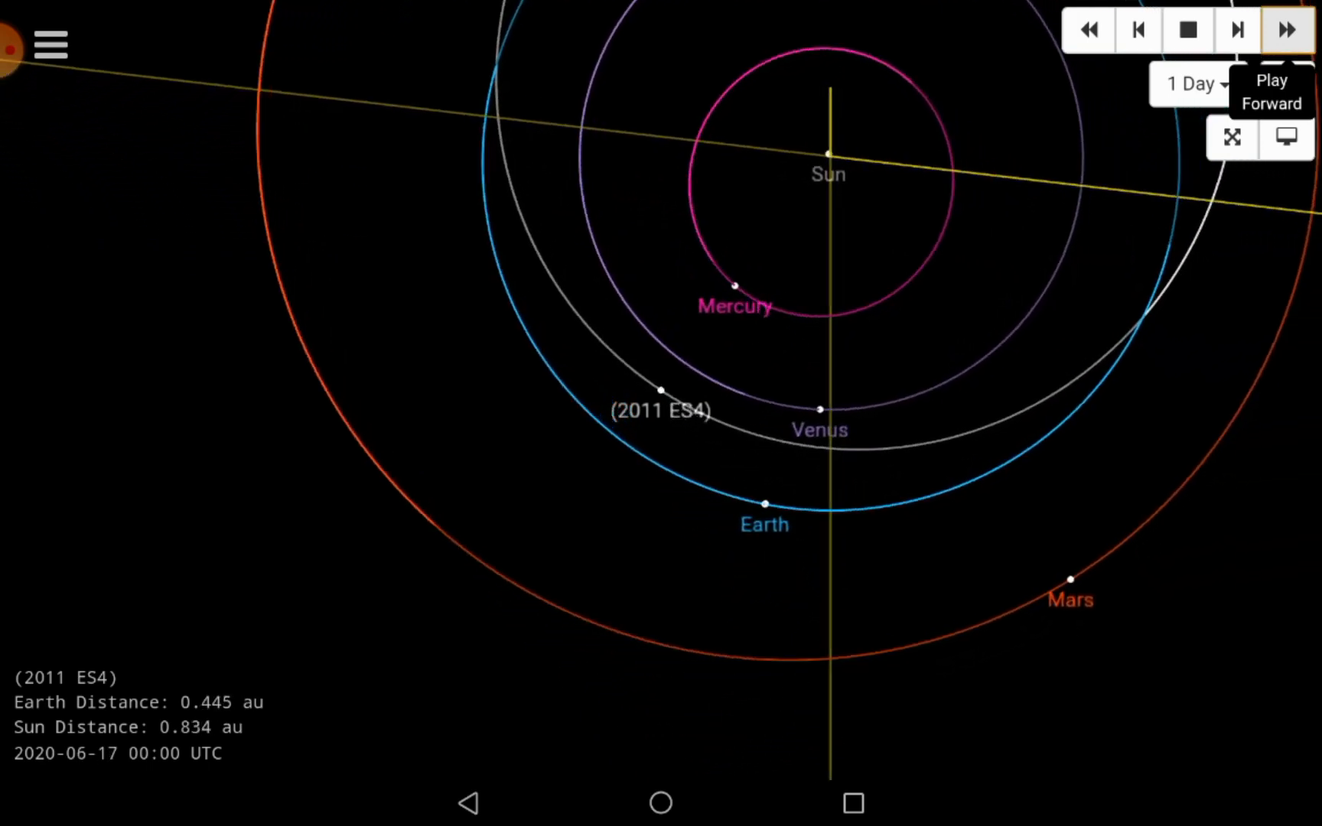
pyautogui.click(1285, 30)
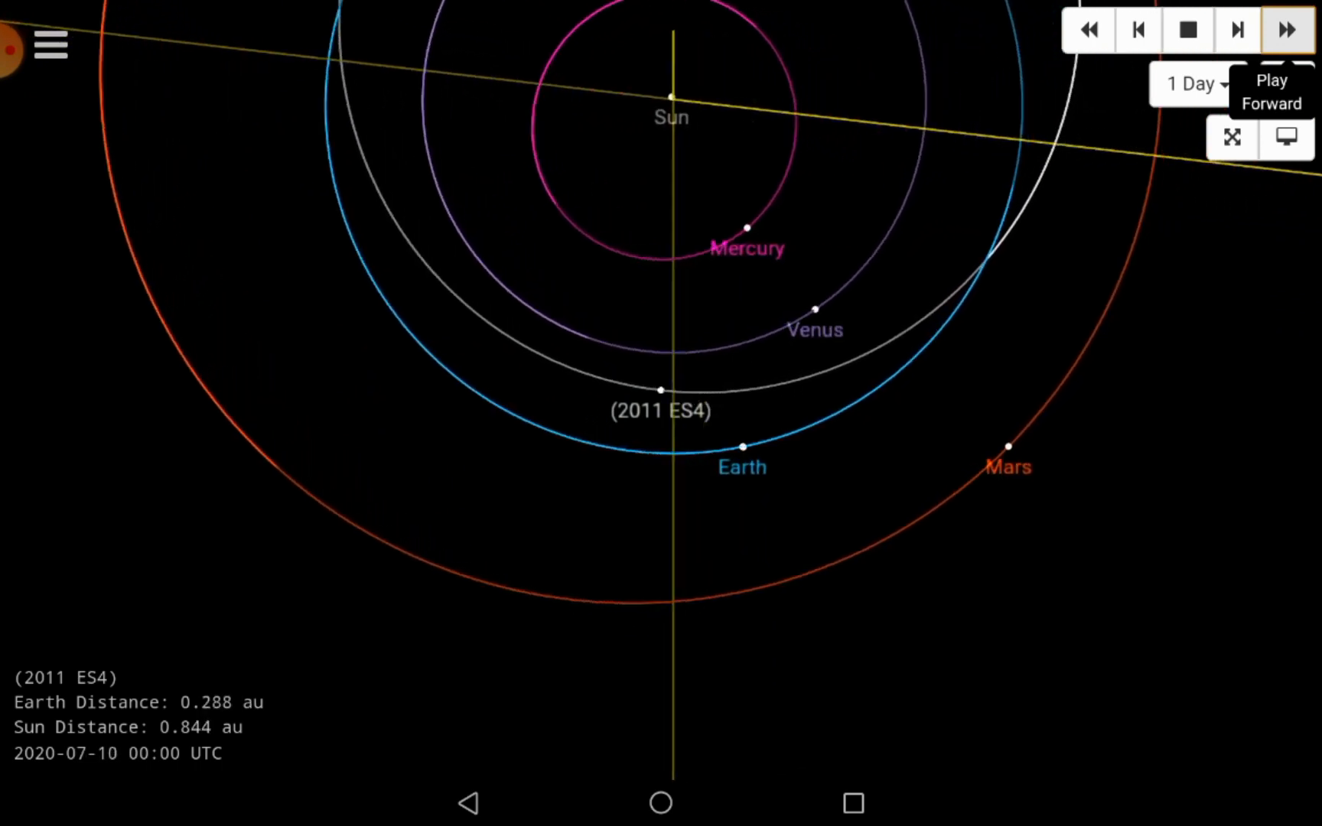
pyautogui.click(1285, 29)
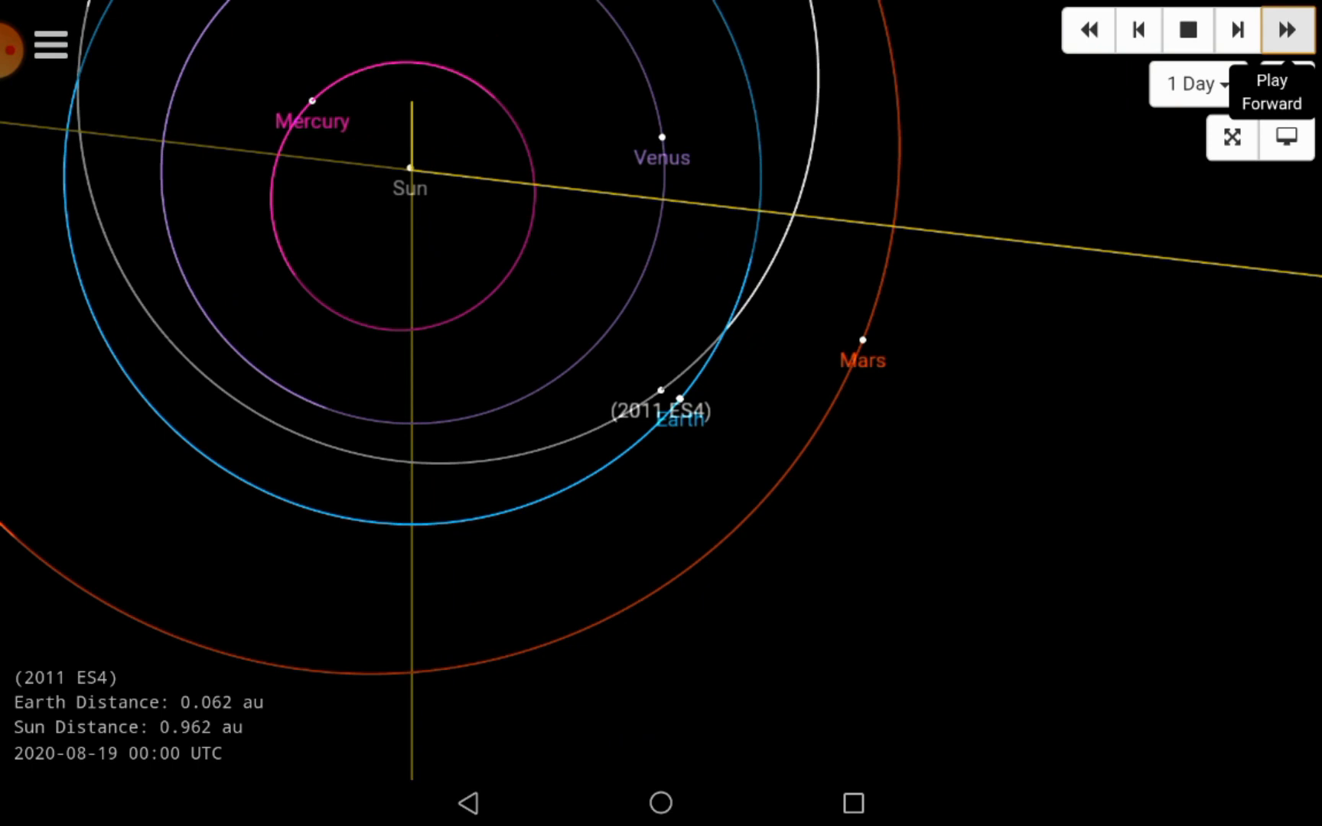
pyautogui.click(1286, 28)
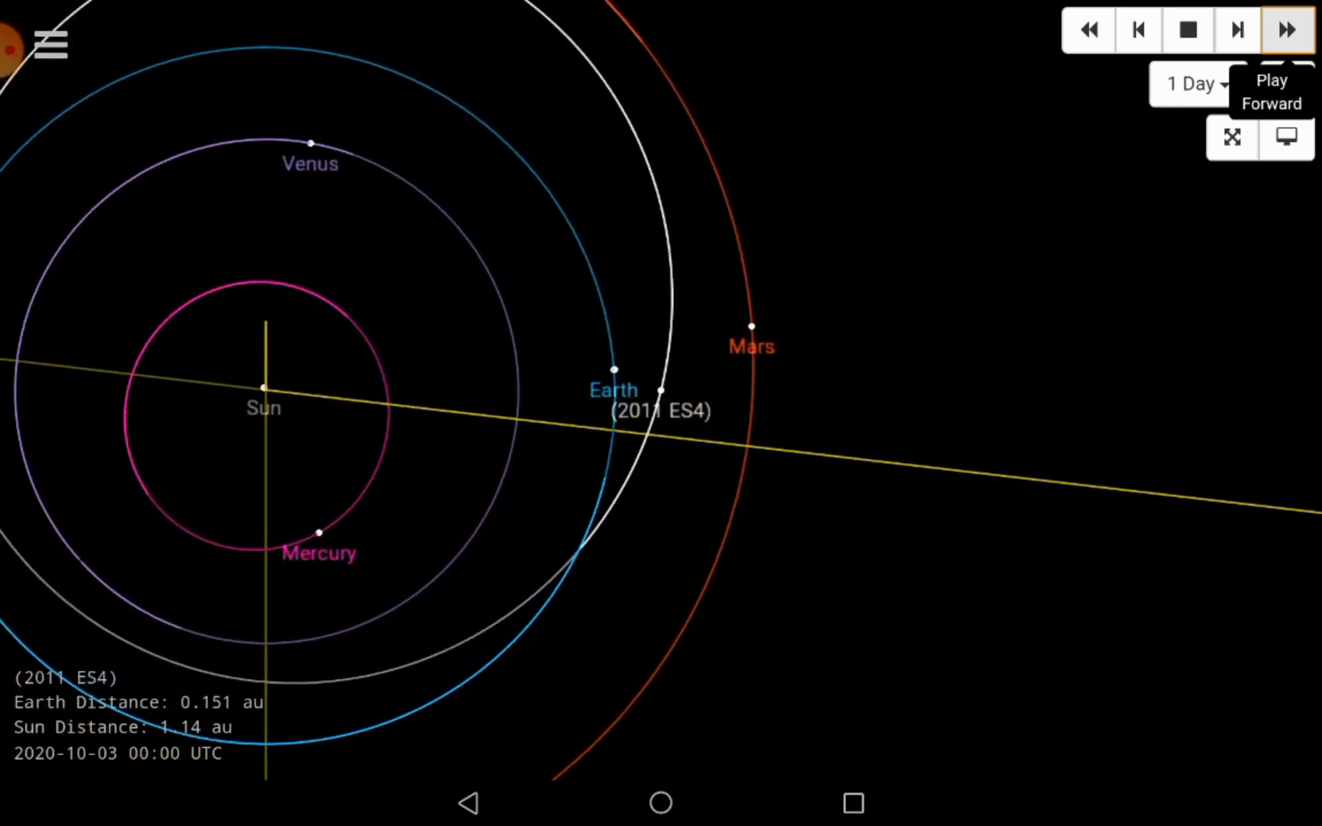
pyautogui.click(1285, 28)
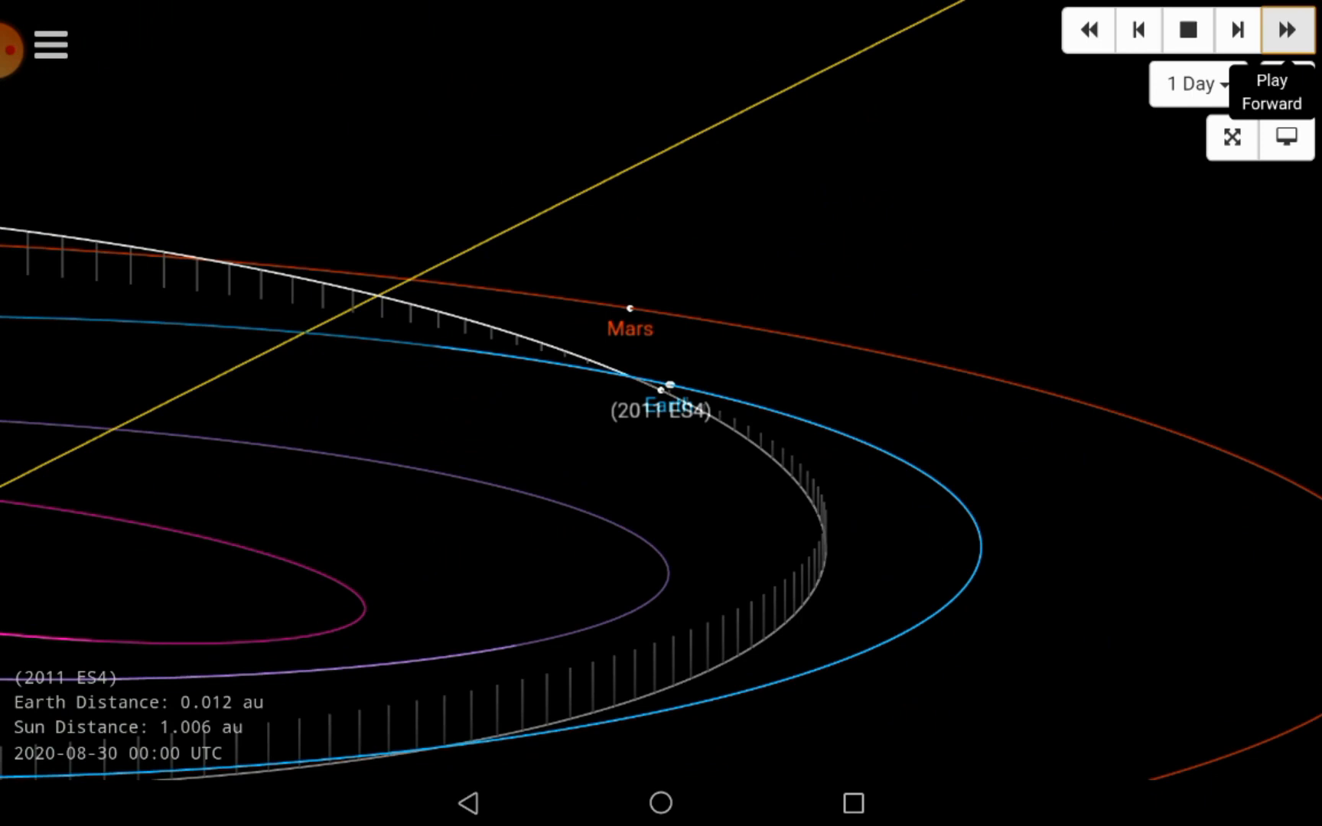
# Run the tilted 3D animation of 2011 ES4 through September into mid-October 2020
pyautogui.click(1284, 27)
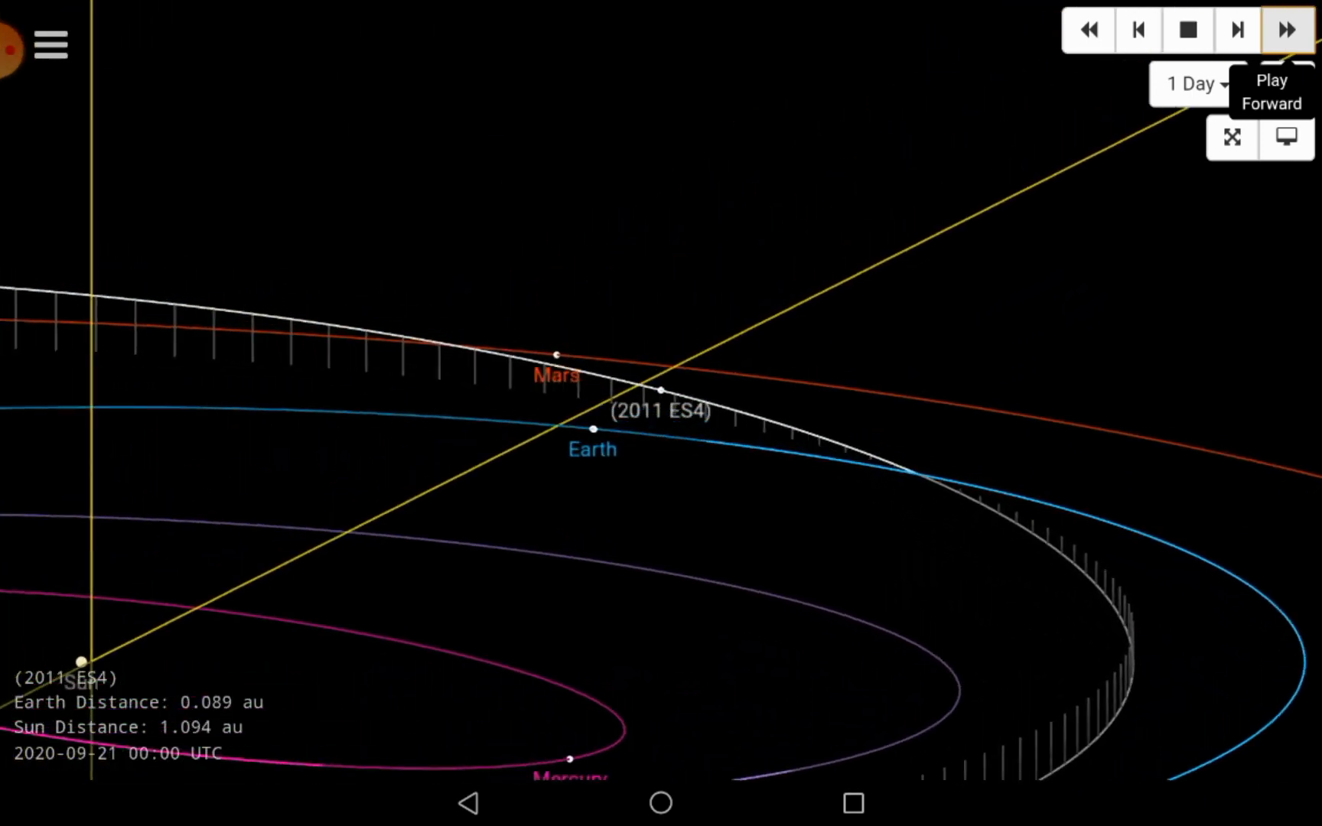
pyautogui.click(1283, 28)
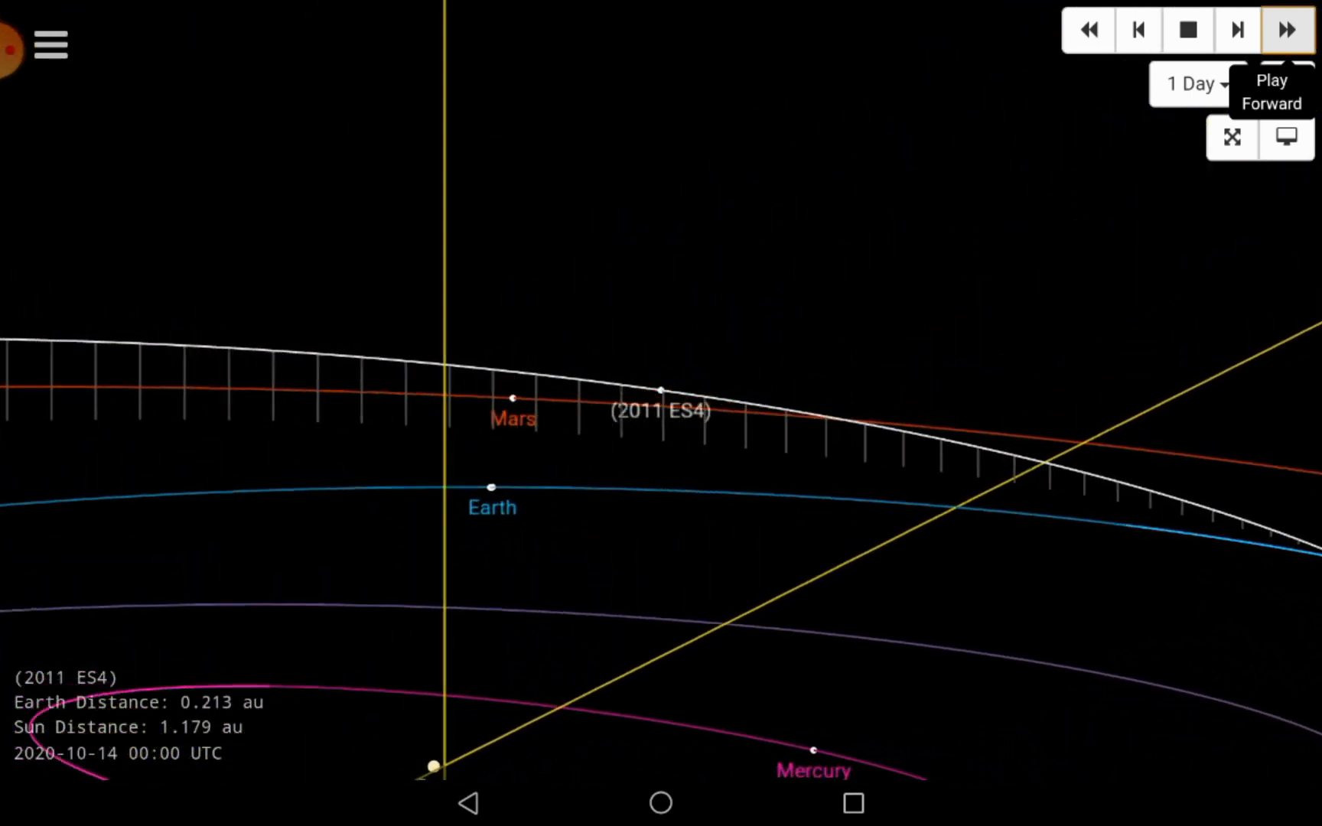
pyautogui.click(1283, 29)
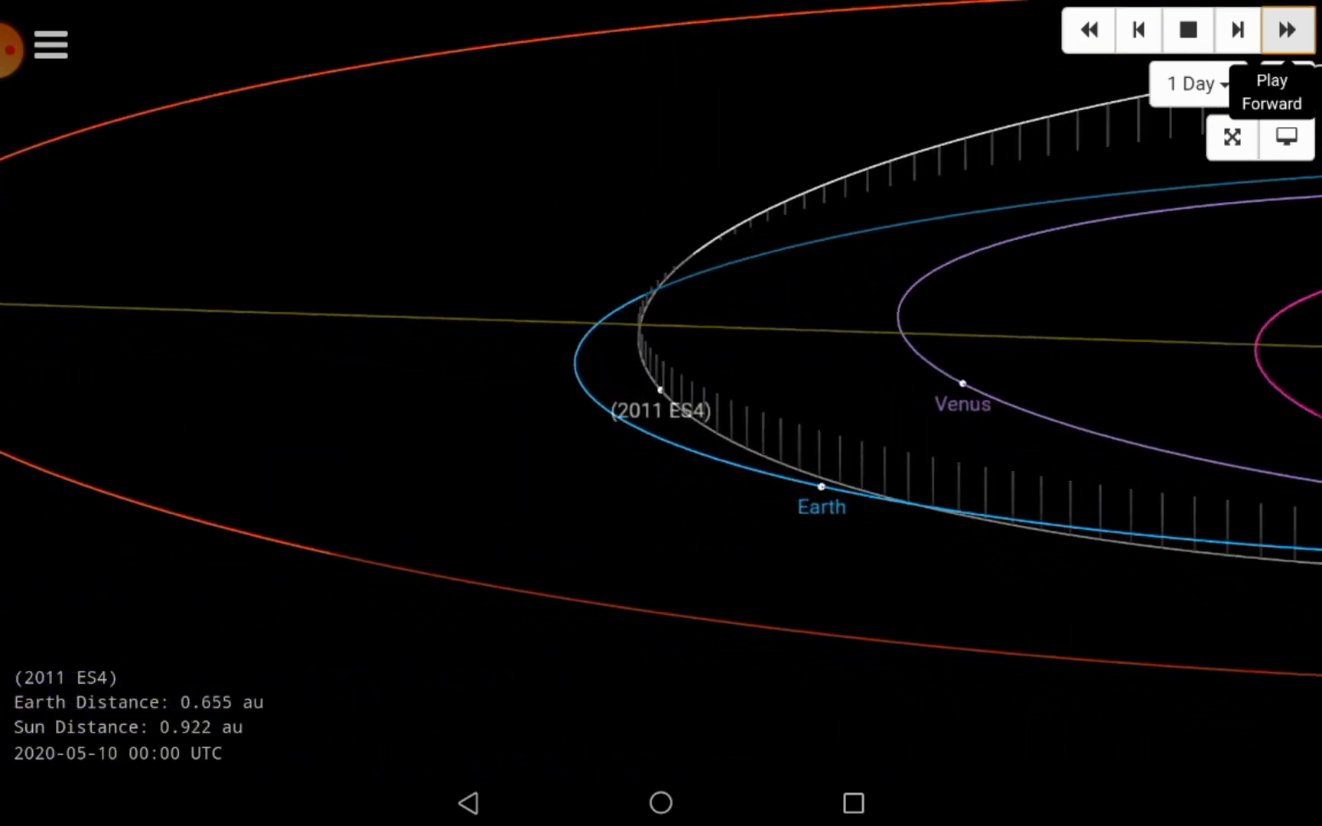
# Animate 2011 ES4 in 3D from May through the September 1 flyby to September 25
pyautogui.click(1284, 30)
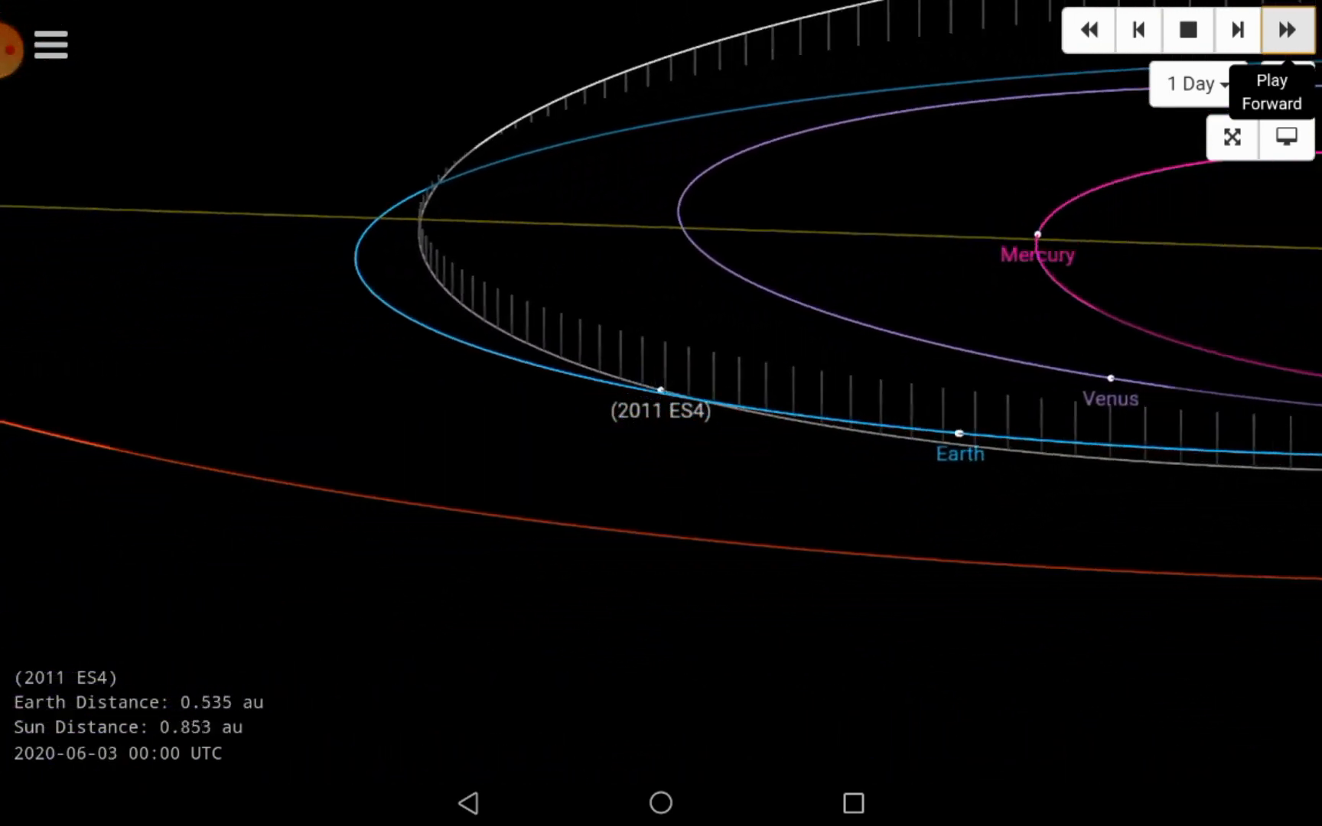
pyautogui.click(1284, 28)
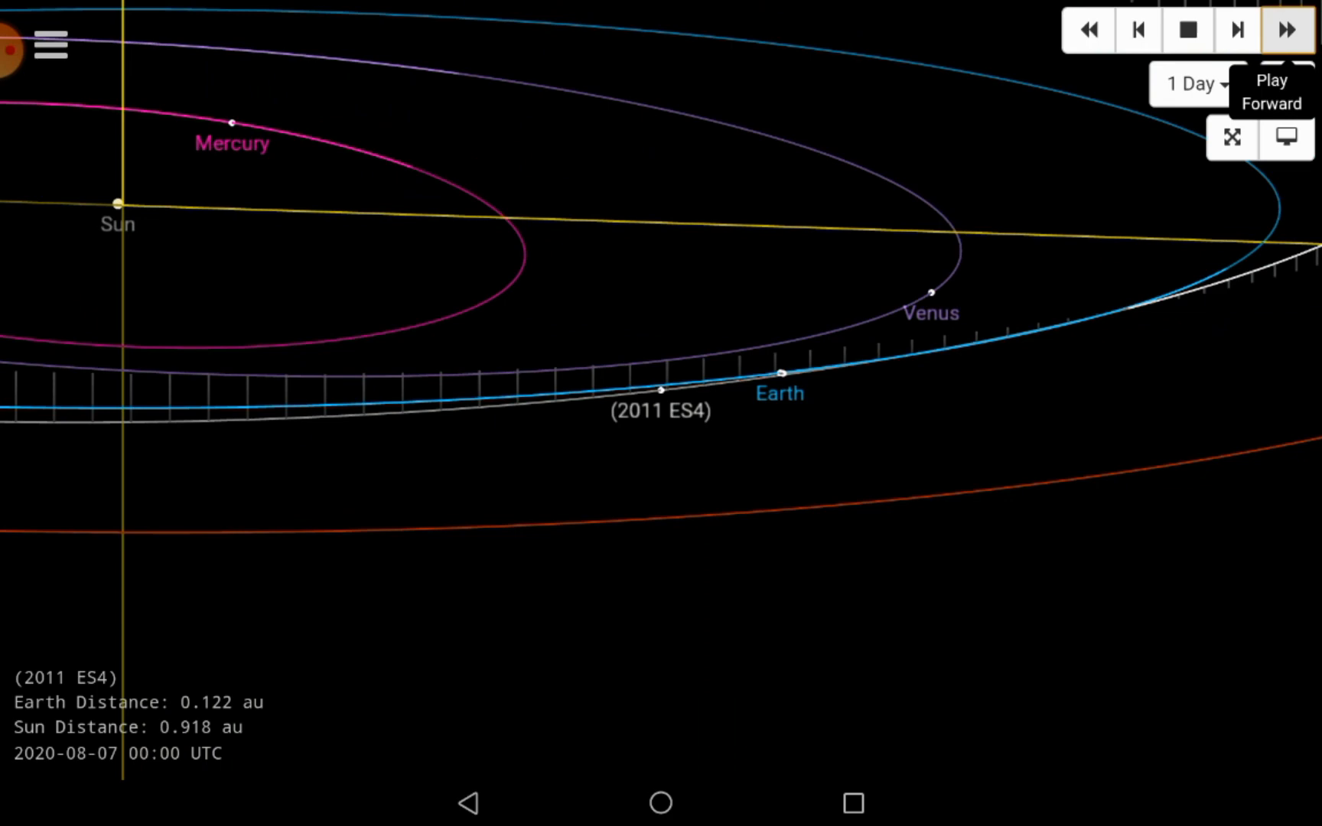
pyautogui.click(1283, 29)
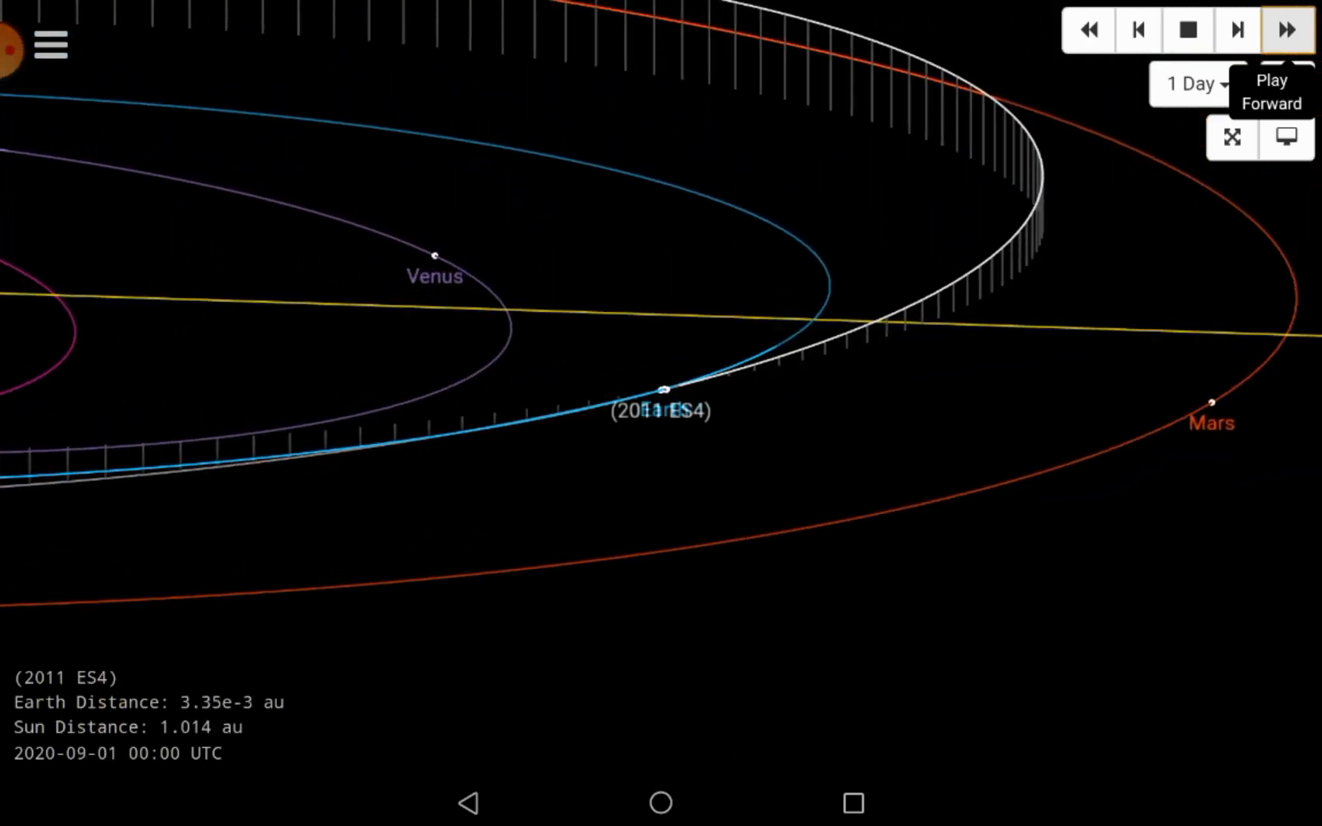
pyautogui.click(1283, 29)
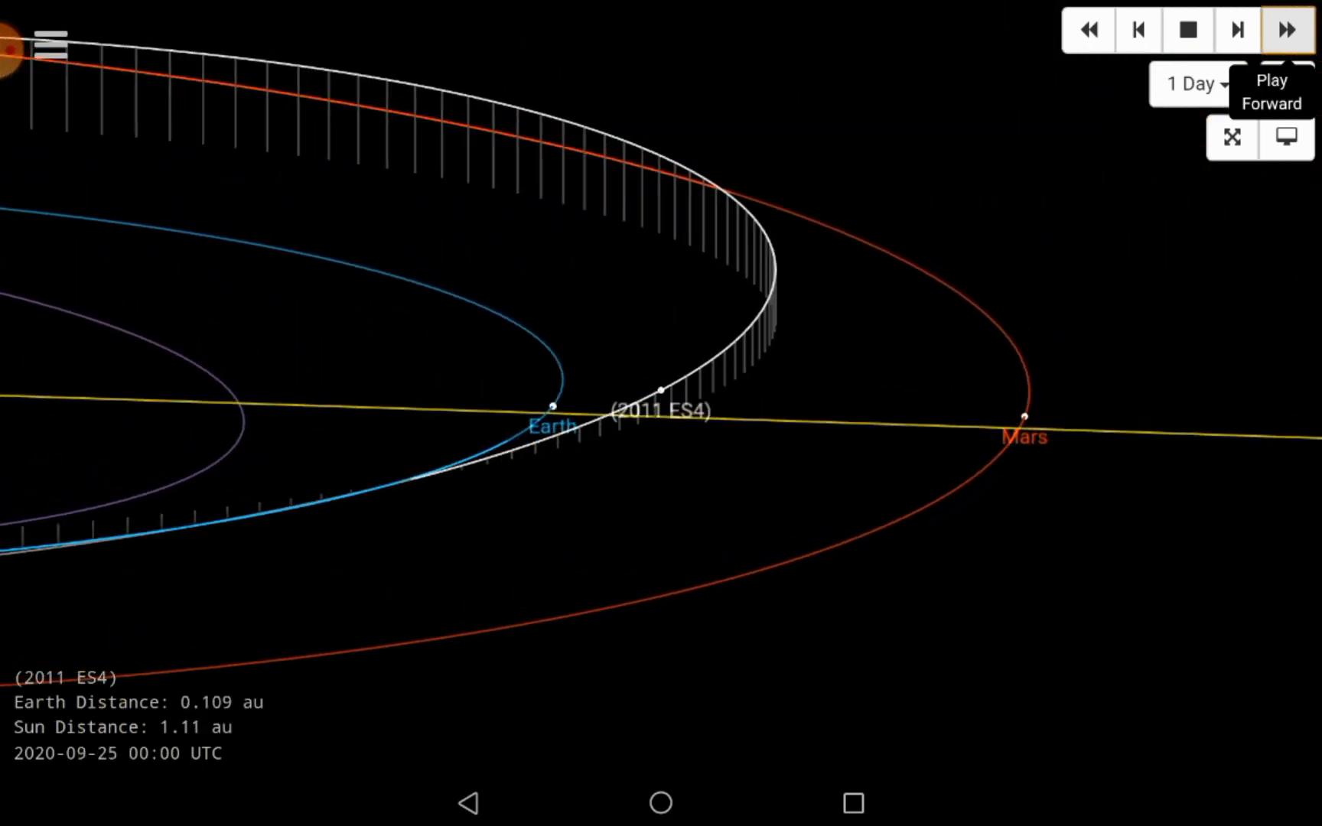